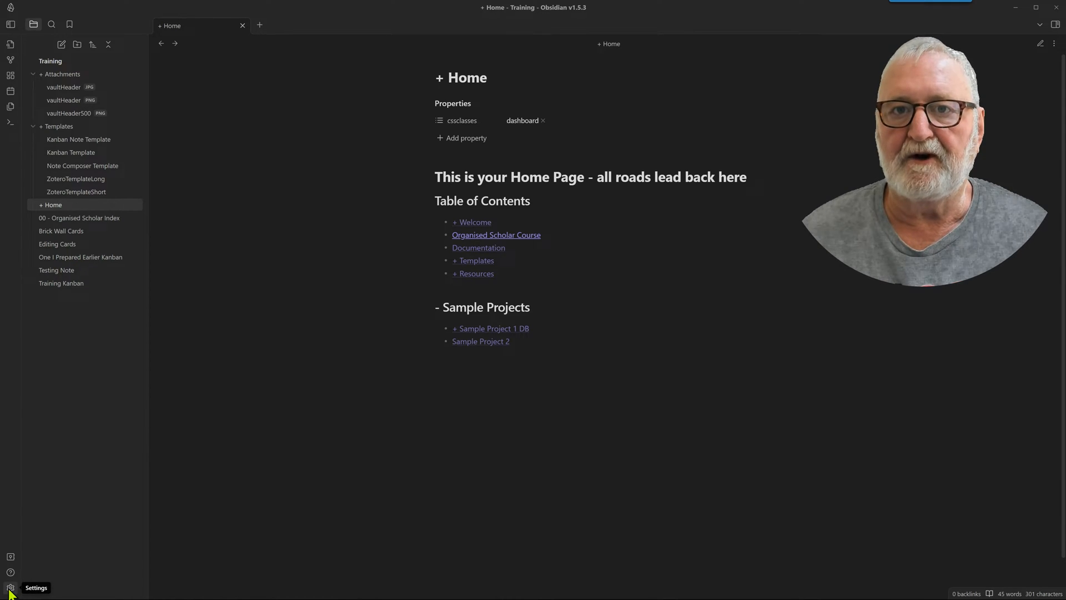
Step: Search the community plugin catalogue in Settings for BRAT
{"action": "left_click", "coordinate": [10, 587]}
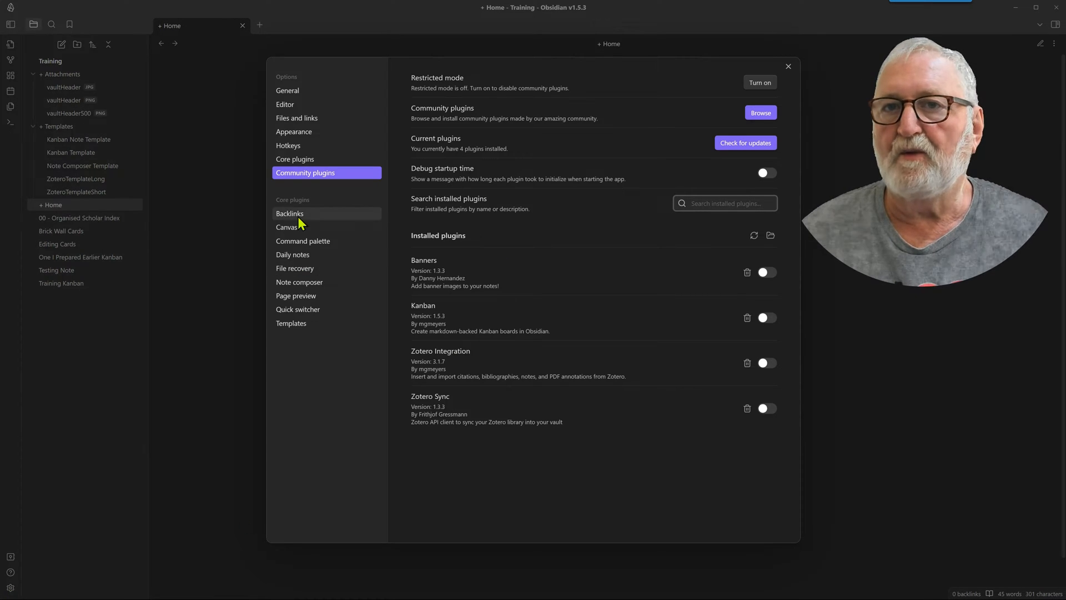
{"action": "mouse_move", "coordinate": [333, 360]}
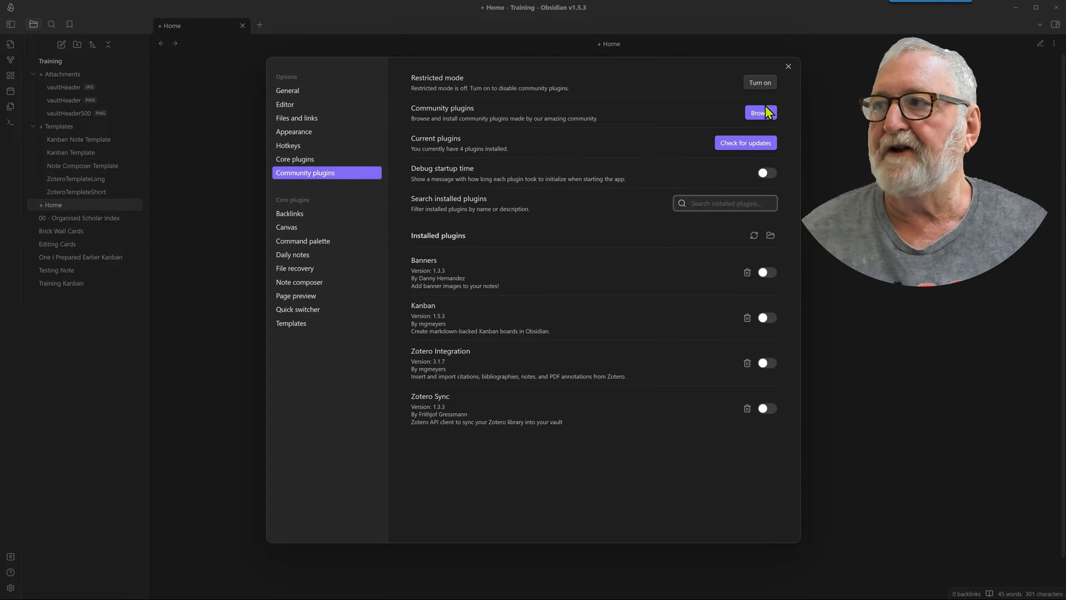
{"action": "left_click", "coordinate": [759, 112]}
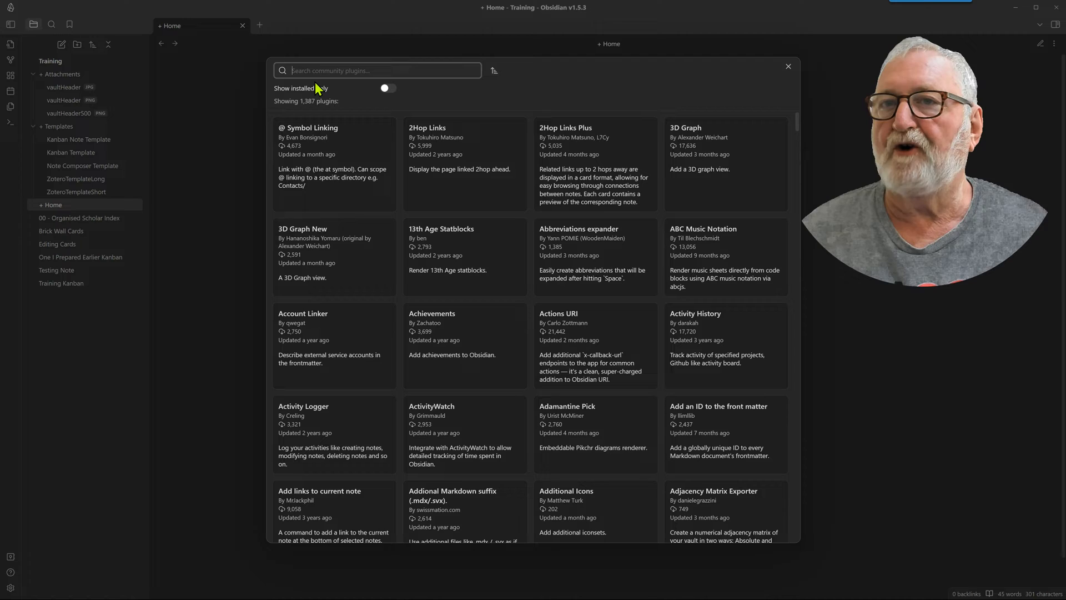
{"action": "type", "text": "BRAT"}
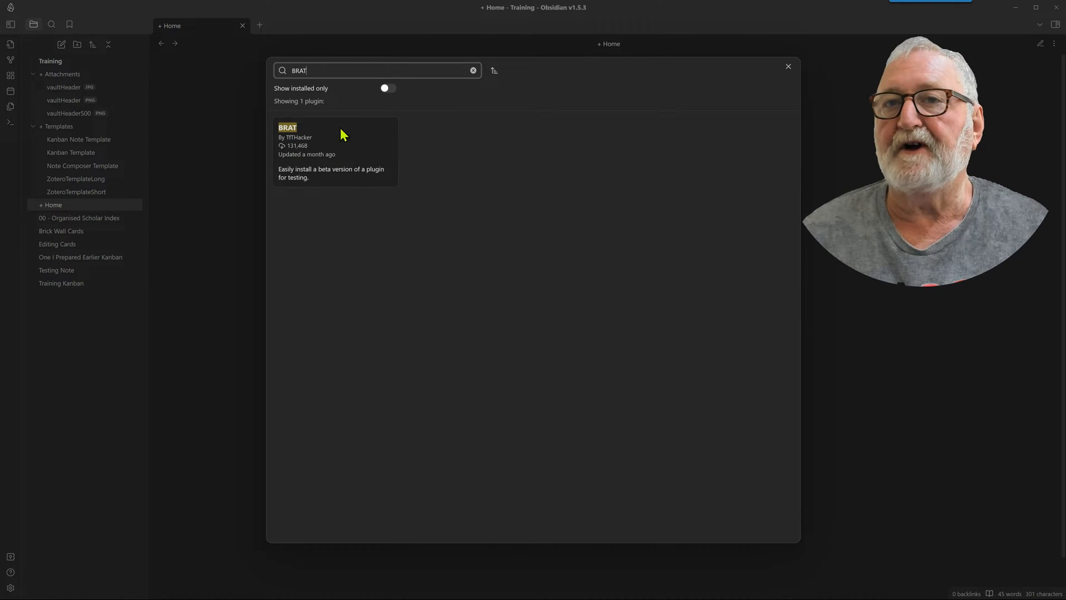
Step: Install and enable BRAT, then scroll through its settings to the beta plugin list
{"action": "left_click", "coordinate": [333, 151]}
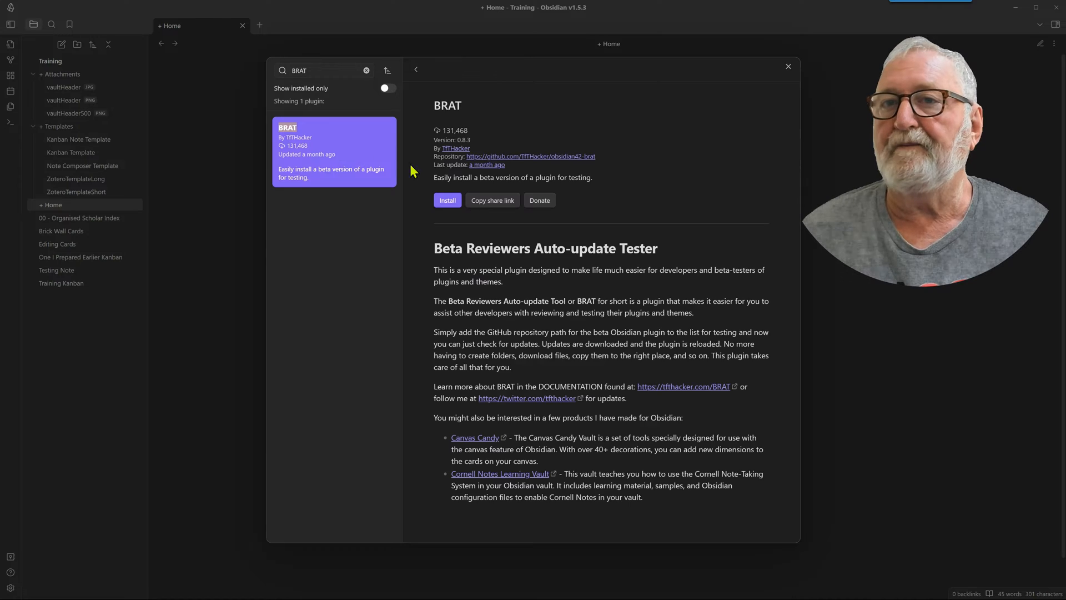
{"action": "left_click", "coordinate": [446, 200]}
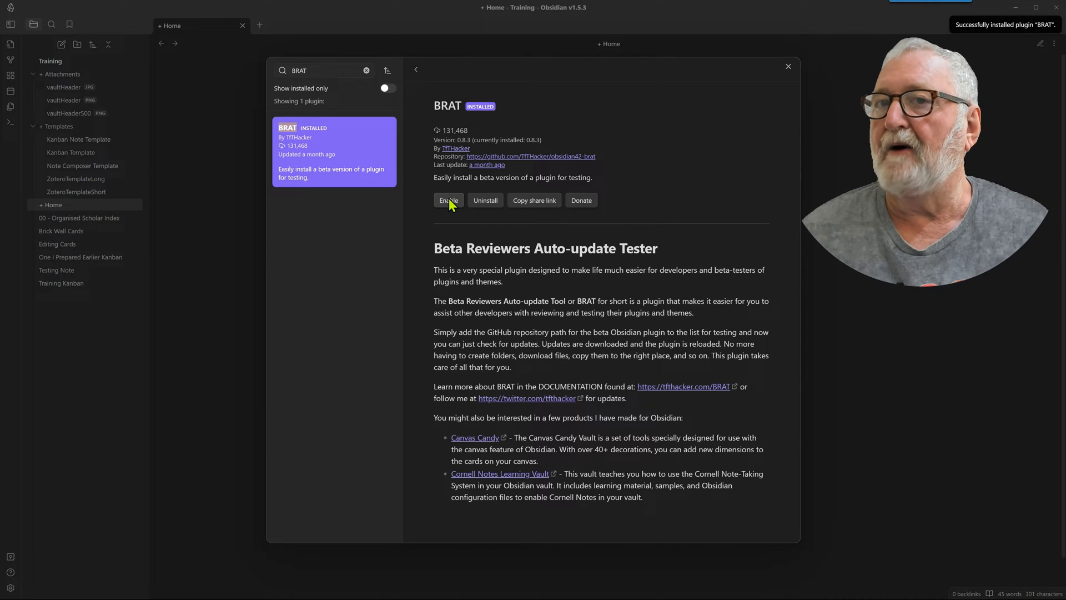
{"action": "left_click", "coordinate": [448, 200]}
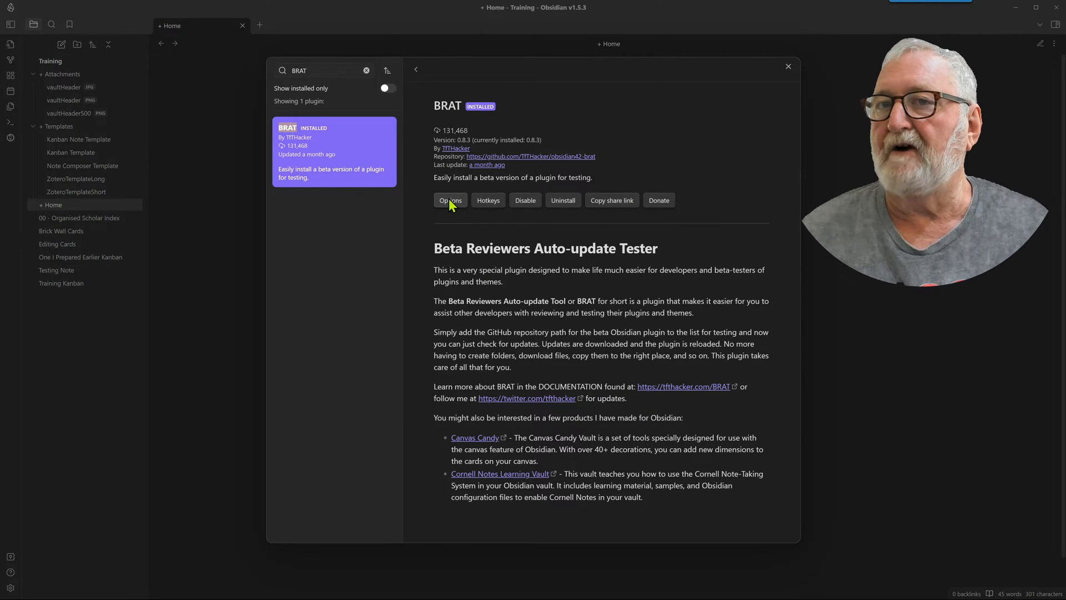
{"action": "left_click", "coordinate": [450, 200]}
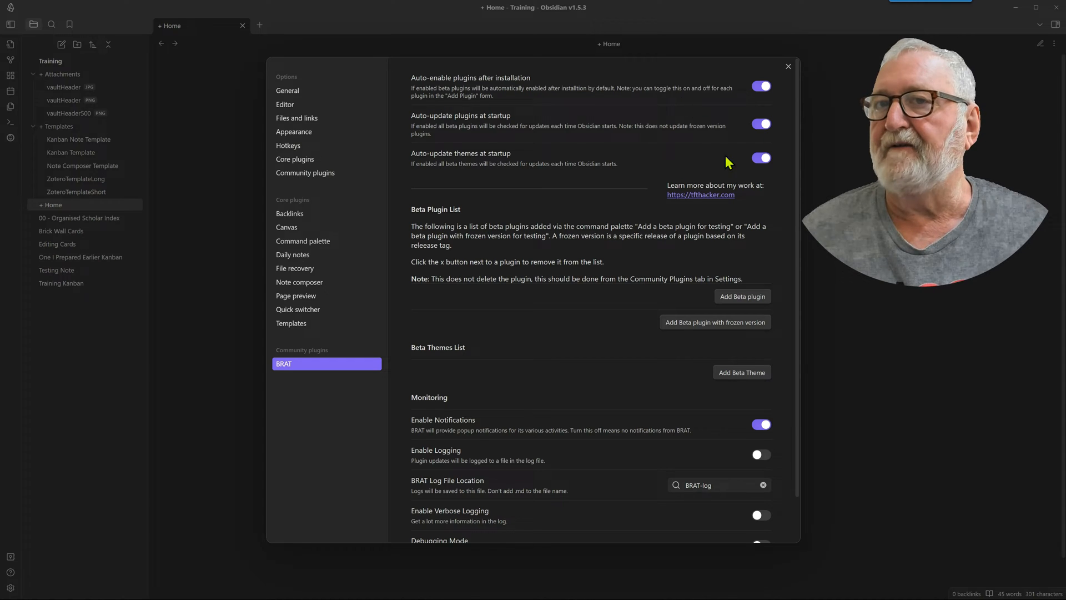
{"action": "scroll", "scroll_direction": "down", "scroll_amount": 3}
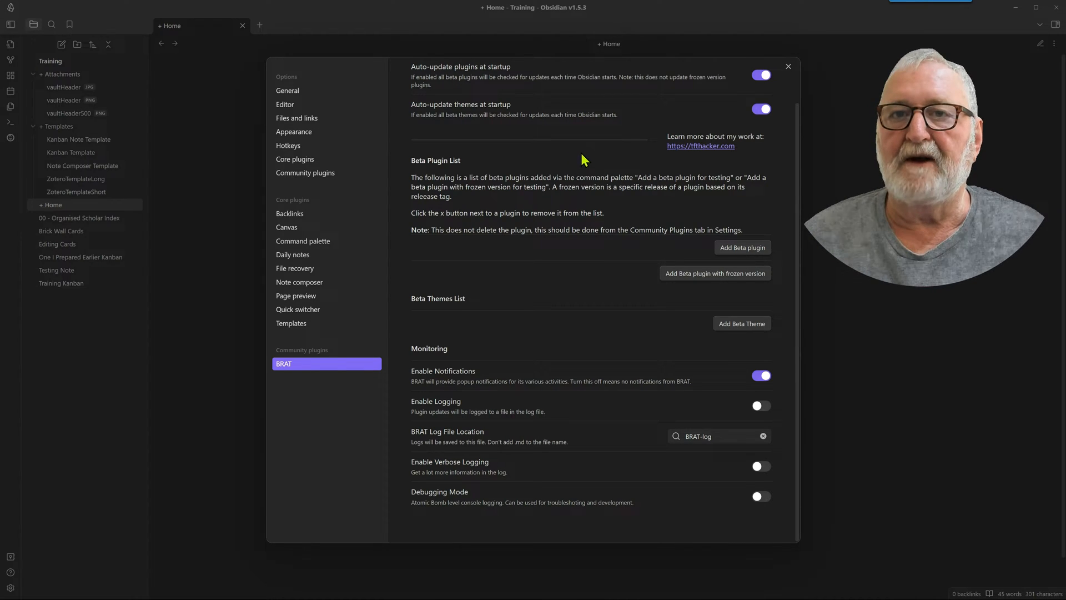
{"action": "mouse_move", "coordinate": [557, 246]}
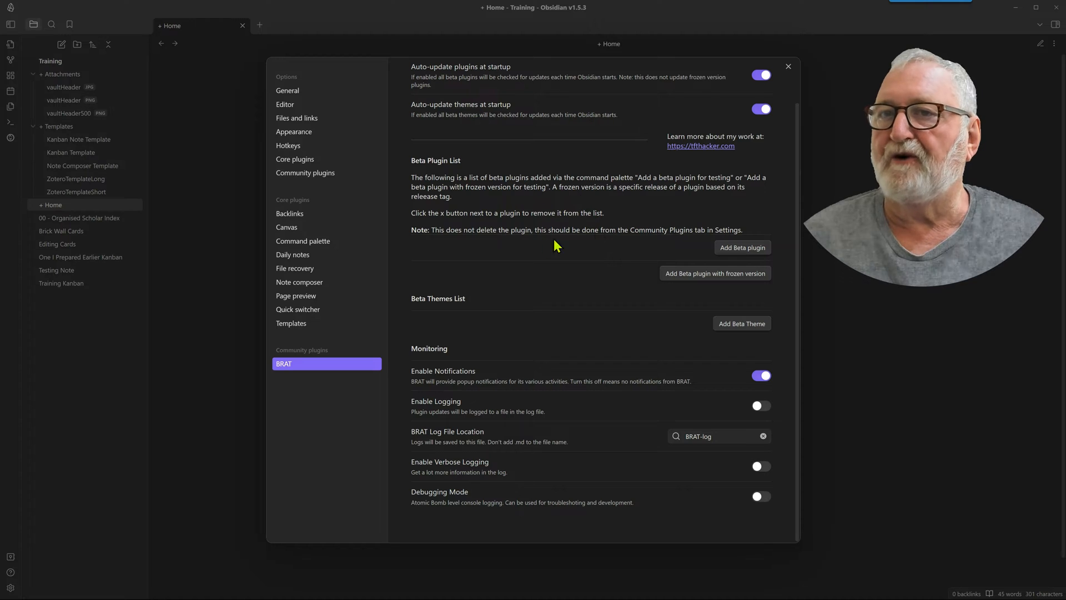
{"action": "mouse_move", "coordinate": [568, 273]}
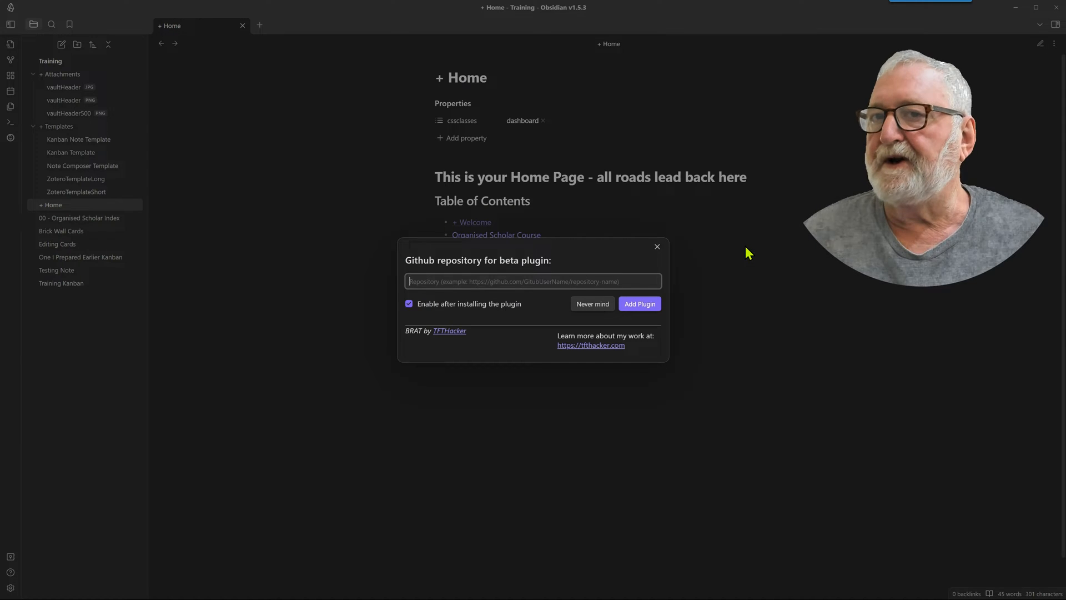
{"action": "mouse_move", "coordinate": [441, 270]}
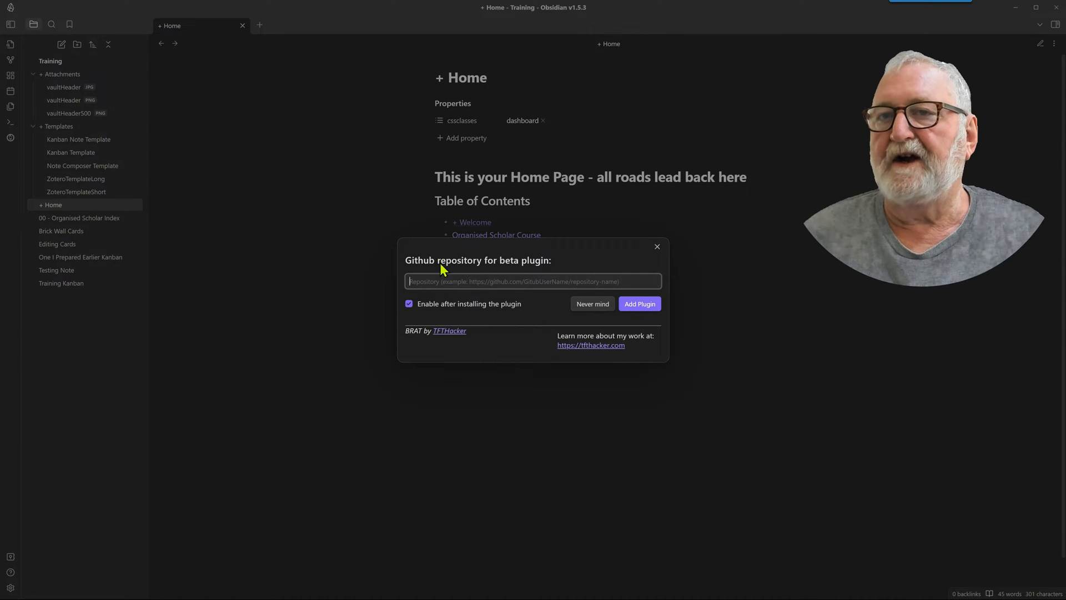
{"action": "mouse_move", "coordinate": [570, 267]}
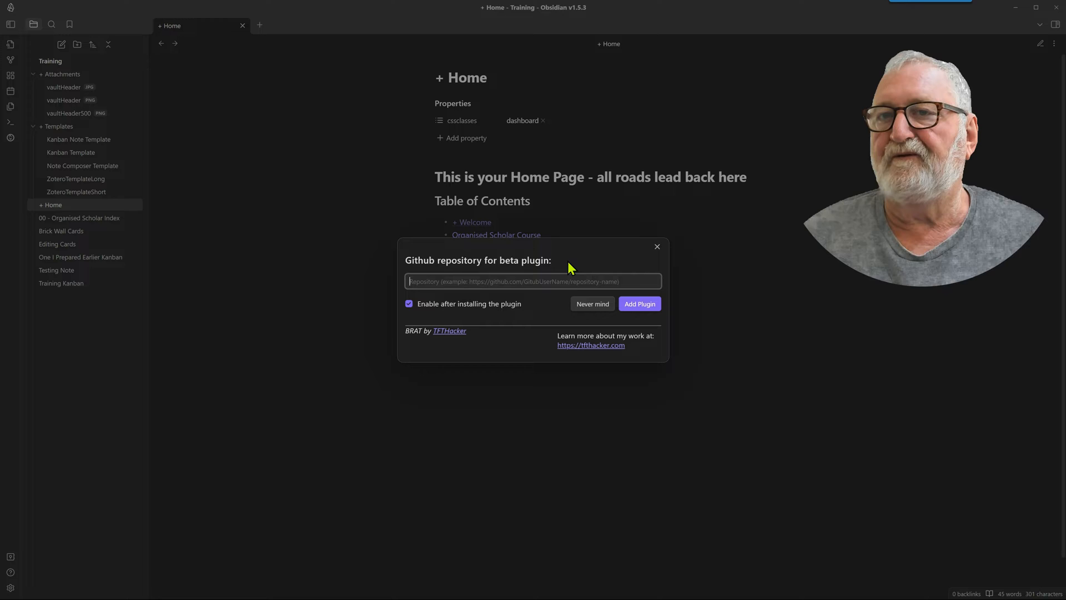
{"action": "mouse_move", "coordinate": [410, 518]}
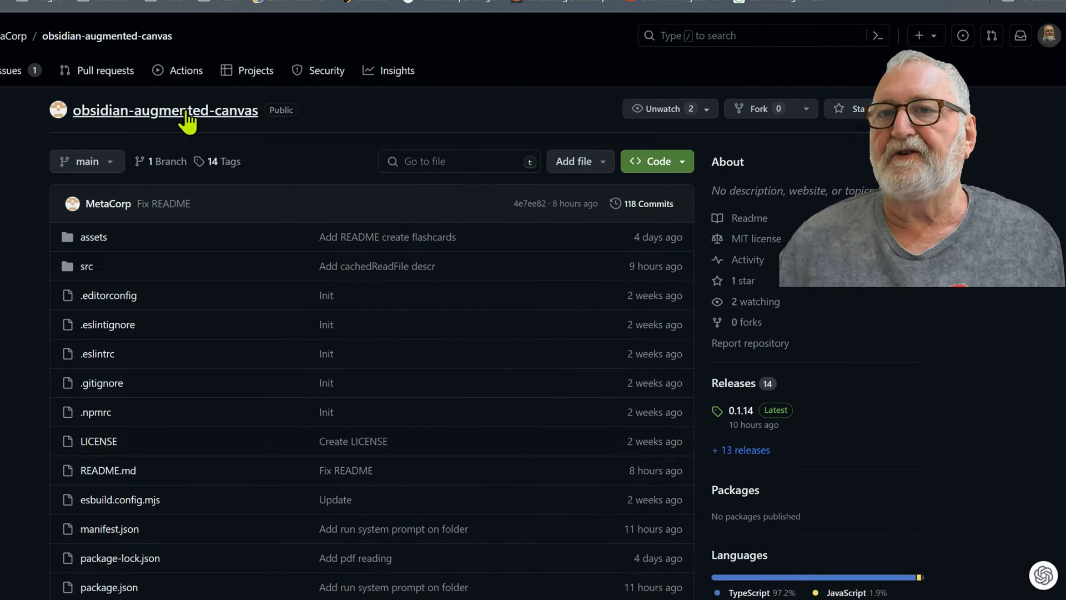
{"action": "mouse_move", "coordinate": [398, 119]}
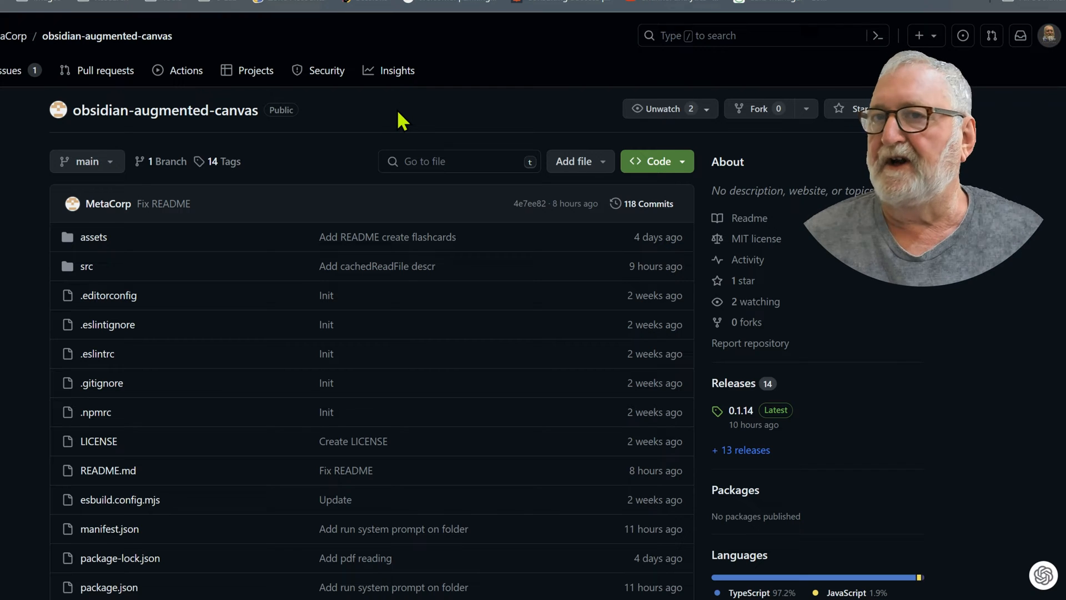
{"action": "mouse_move", "coordinate": [421, 115]}
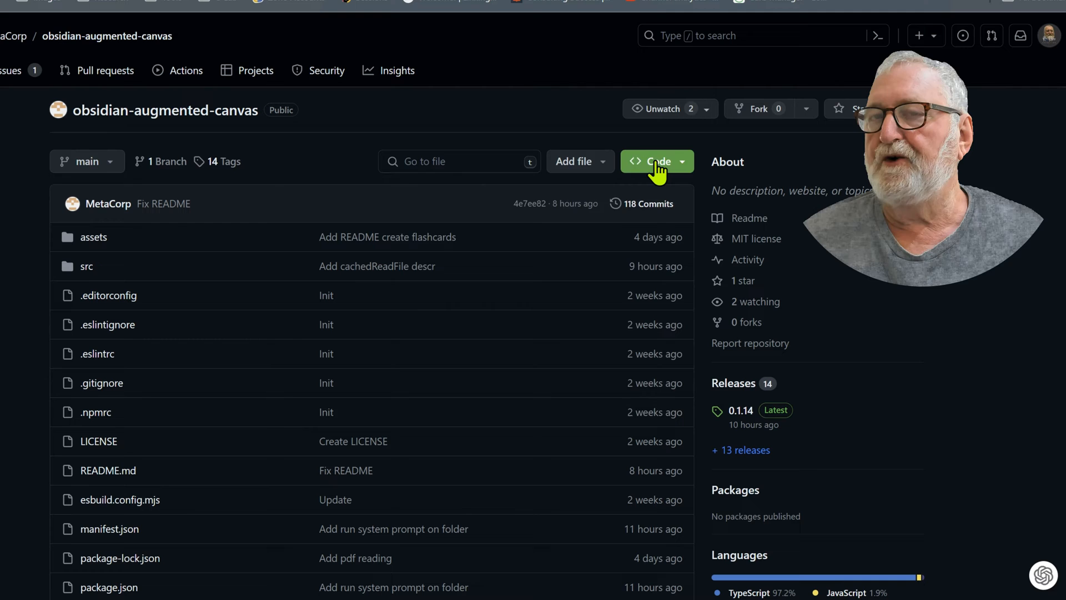
Step: Copy the obsidian-augmented-canvas repository's HTTPS clone URL from GitHub
{"action": "left_click", "coordinate": [653, 161]}
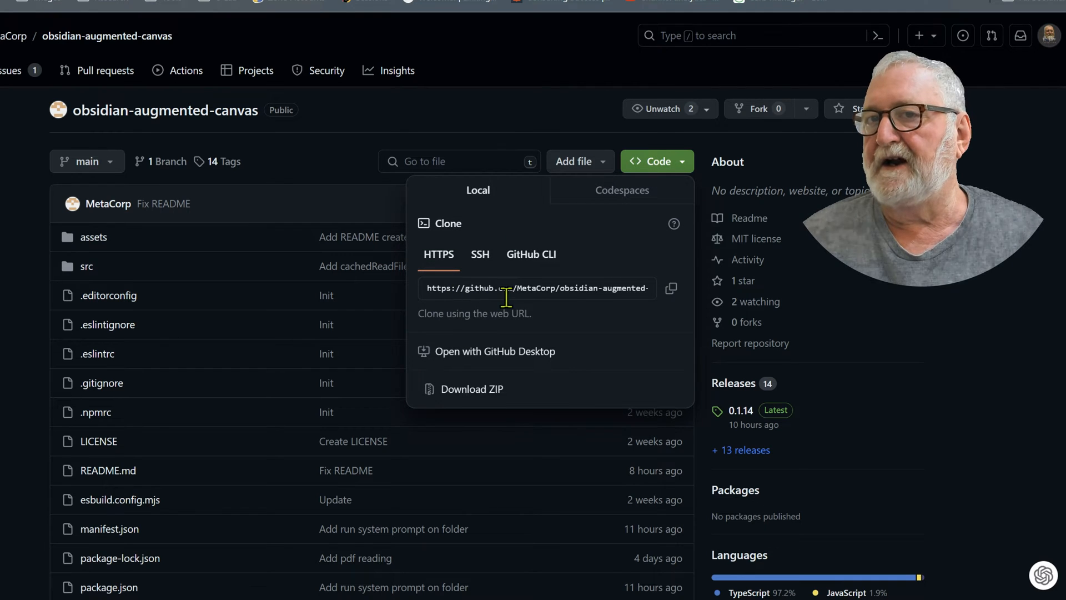
{"action": "left_click", "coordinate": [672, 288]}
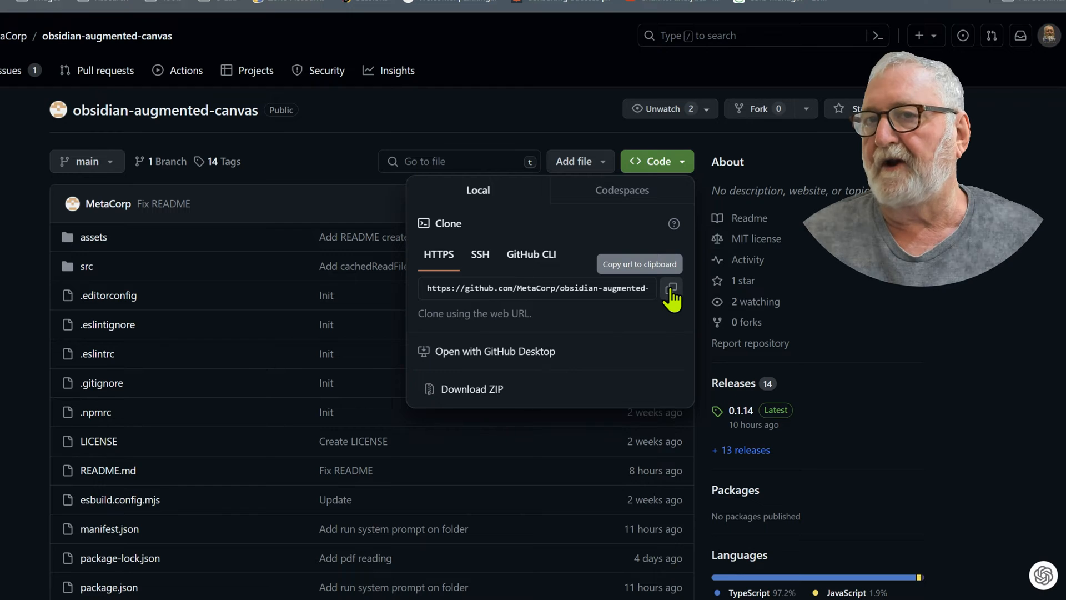
{"action": "left_click", "coordinate": [670, 287]}
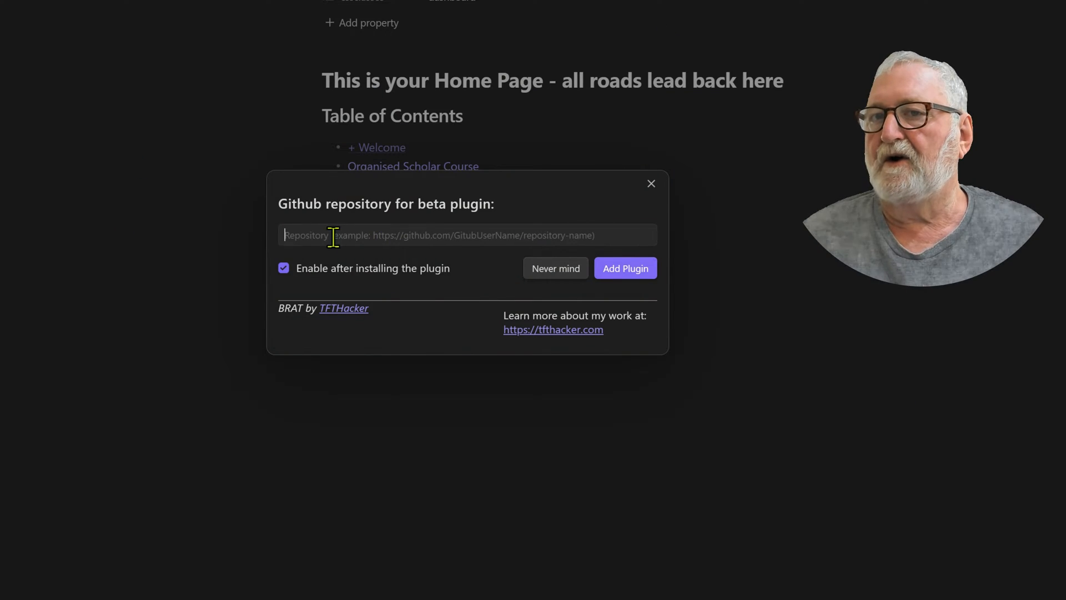
{"action": "type", "text": "https://github.com/MetaCorp/obsidian-augmented-canvas.git"}
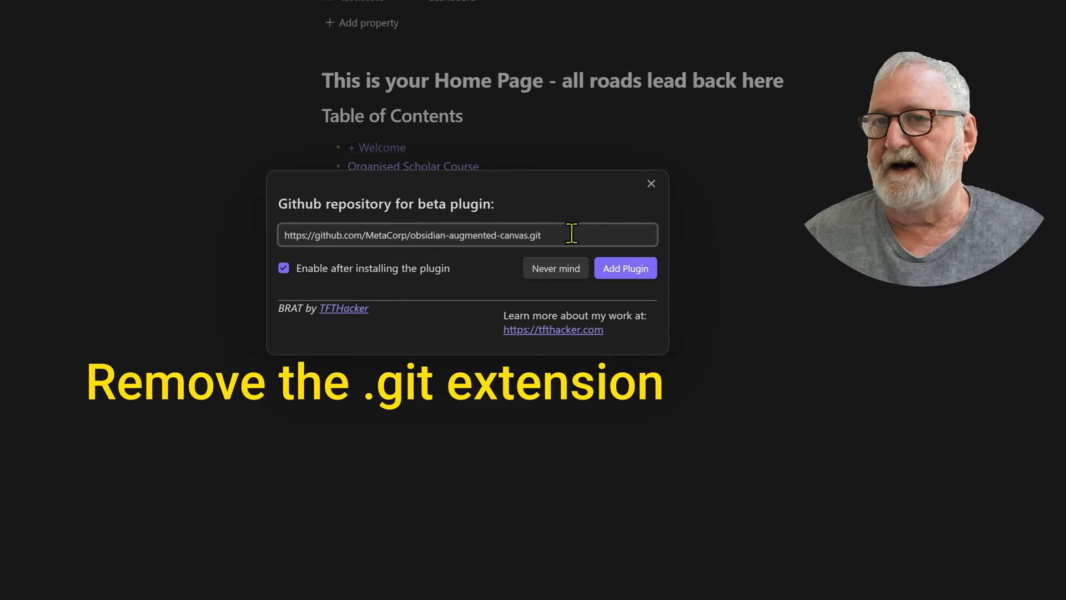
{"action": "key", "text": "BackSpace"}
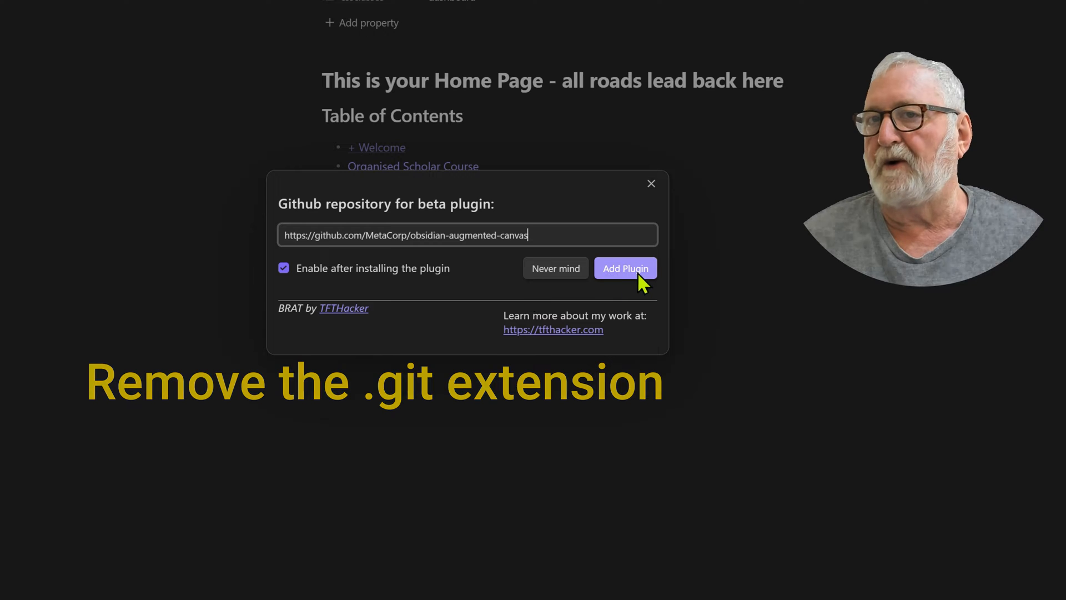
{"action": "left_click", "coordinate": [624, 267]}
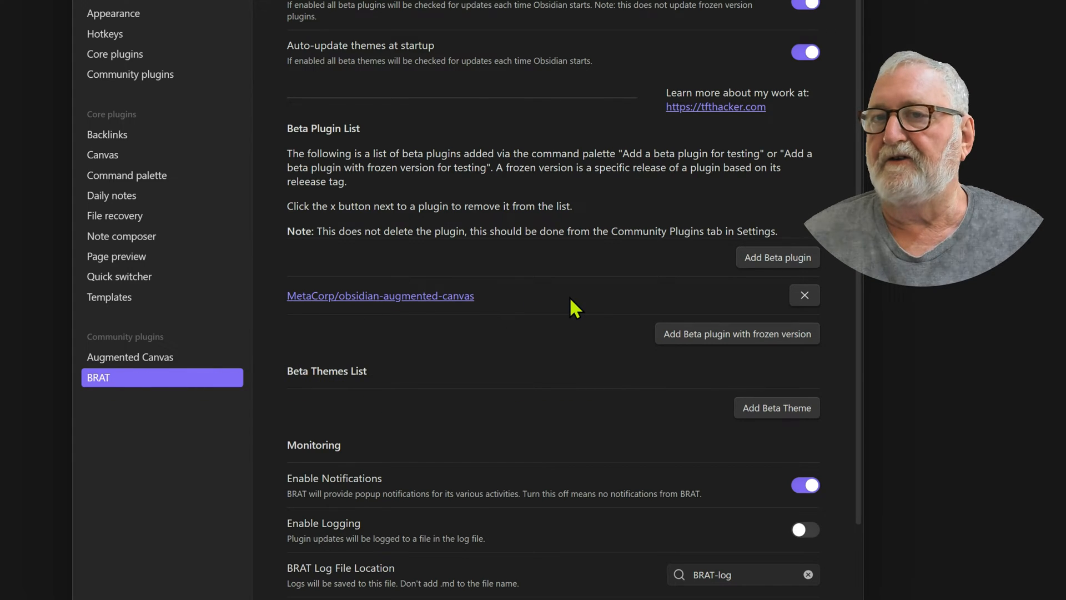
{"action": "mouse_move", "coordinate": [570, 312]}
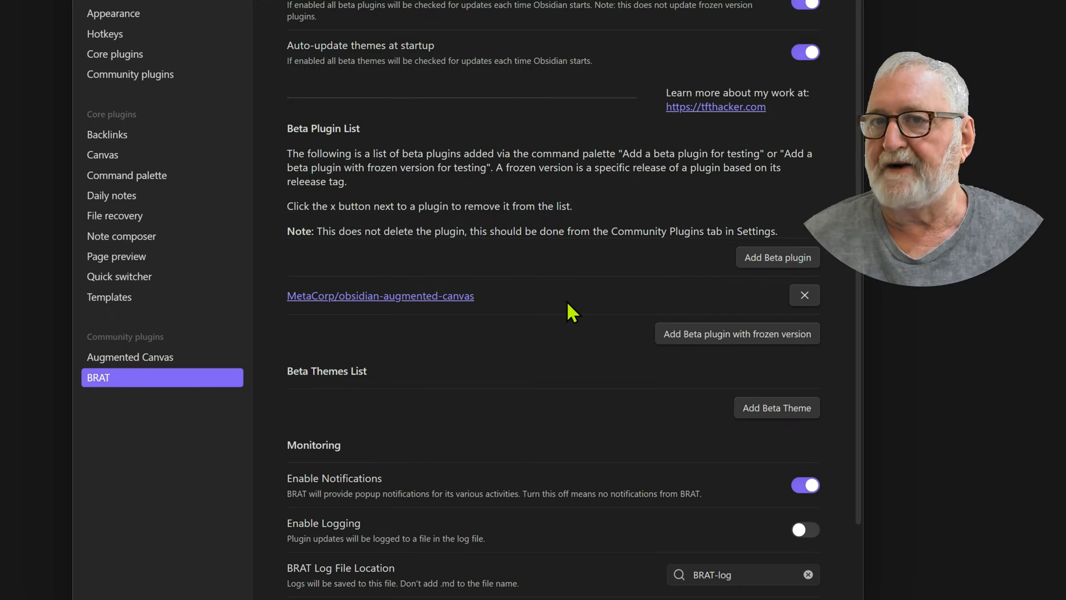
{"action": "mouse_move", "coordinate": [142, 366]}
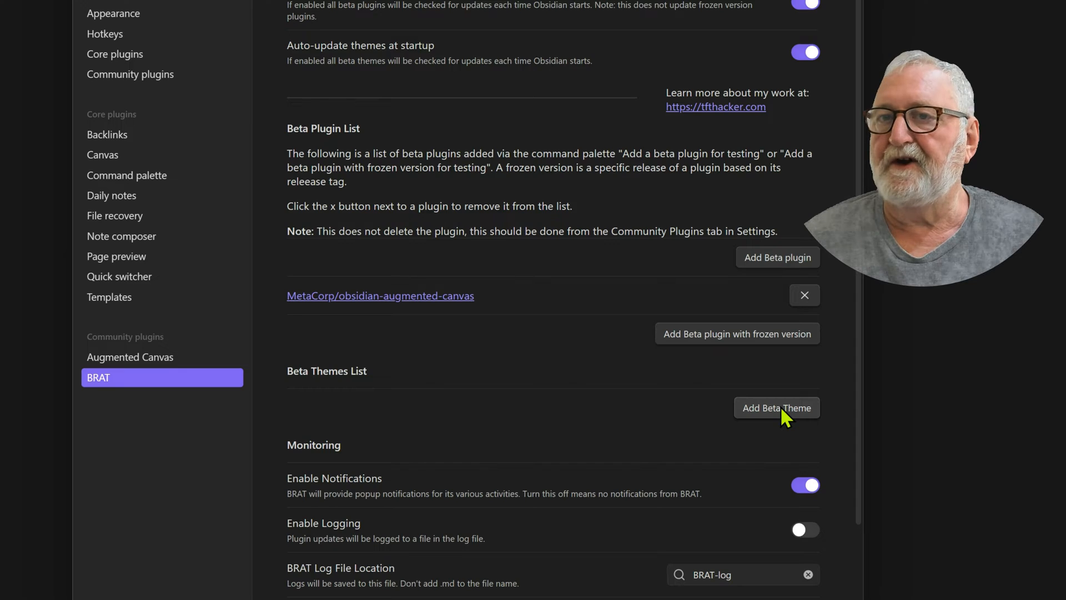
Step: Open BRAT's Add Beta Theme form and close it without adding anything
{"action": "left_click", "coordinate": [777, 407]}
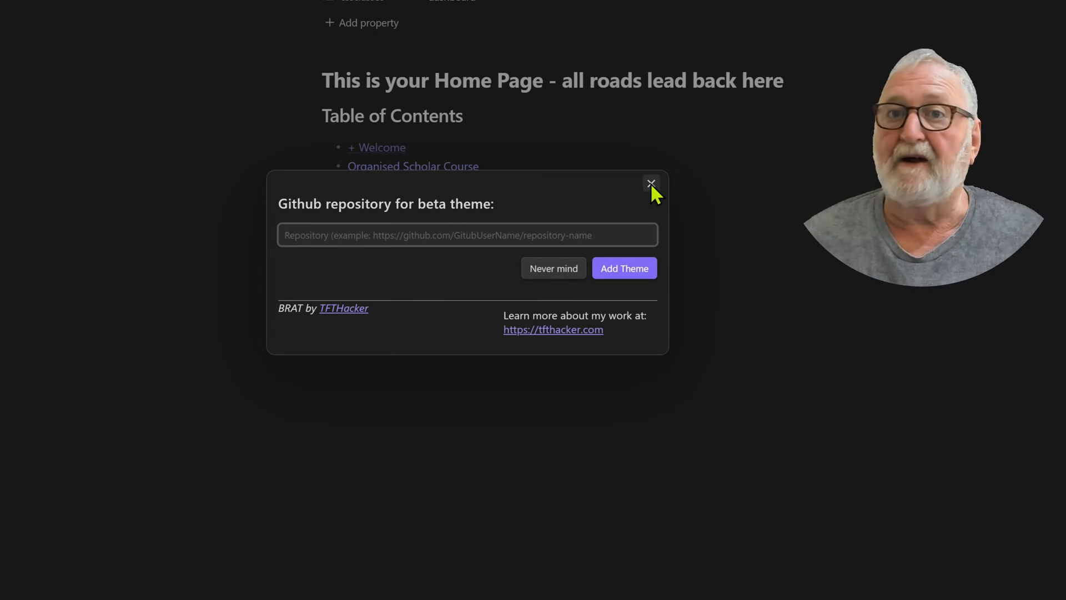
{"action": "left_click", "coordinate": [651, 185]}
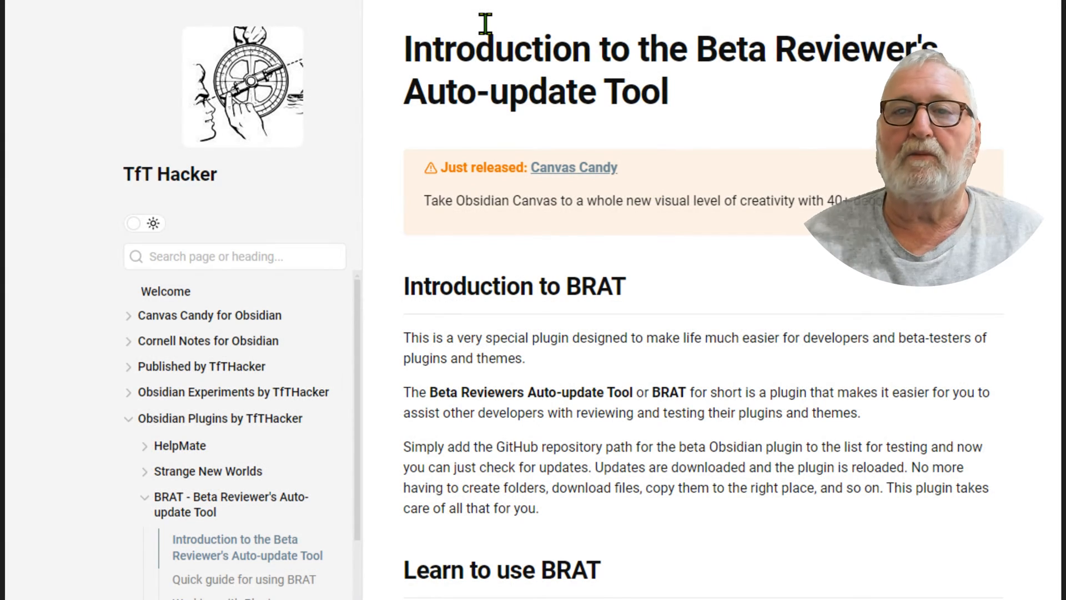